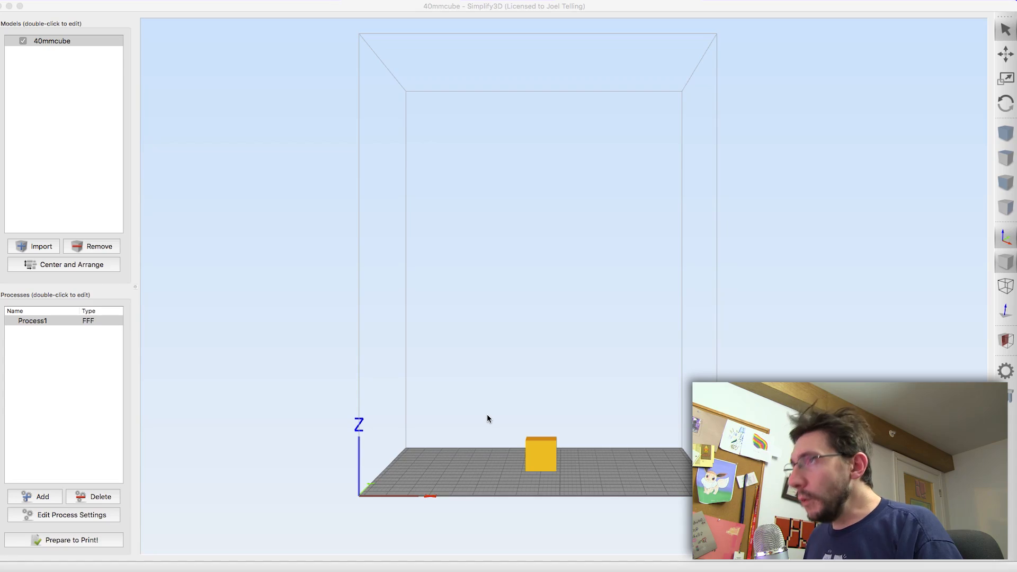
mouse_move(528, 418)
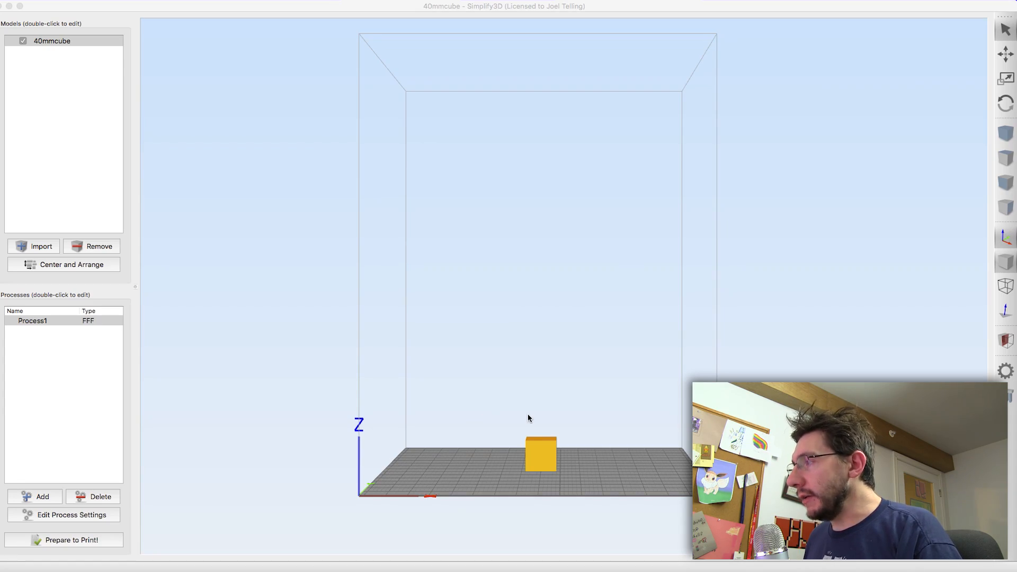
mouse_move(546, 469)
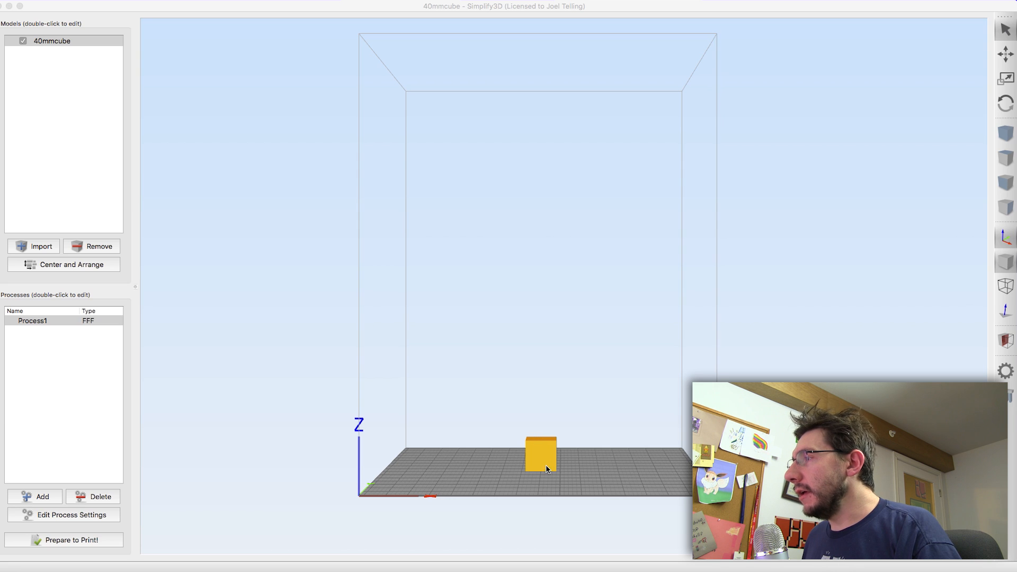
mouse_move(541, 466)
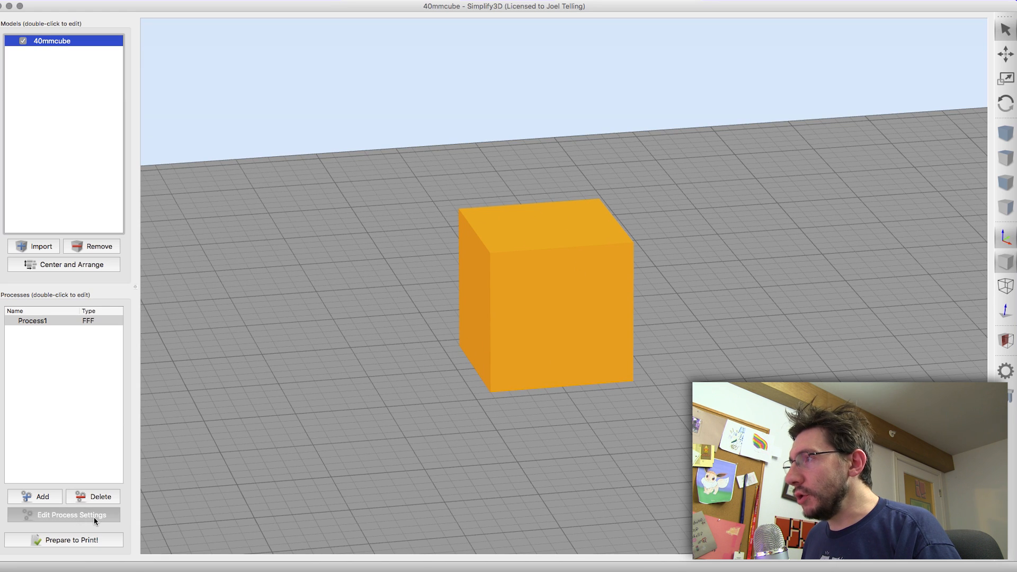
Step: Confirm Process1's 40% infill and slice the cube into a toolpath preview
click(63, 514)
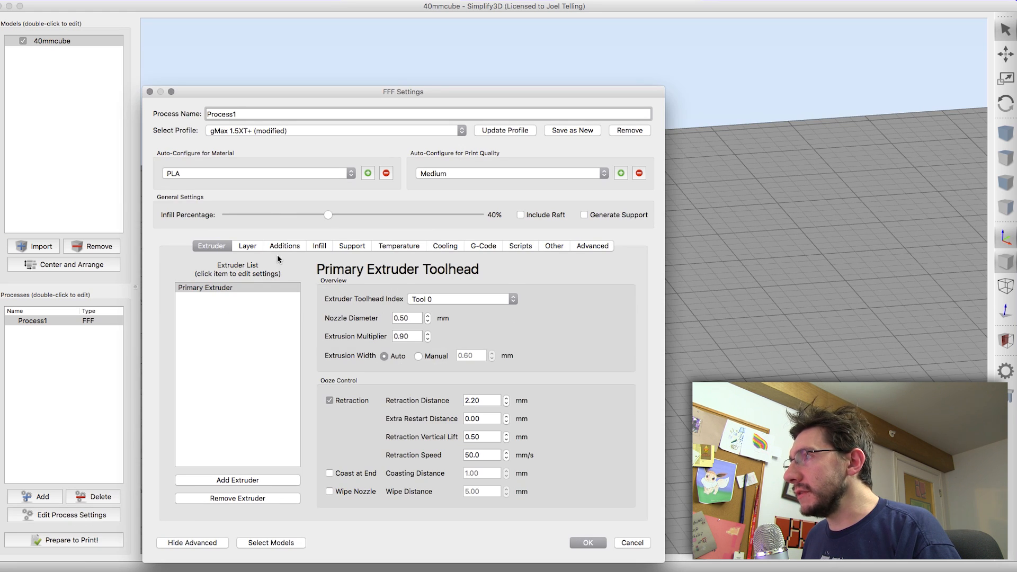
mouse_move(363, 215)
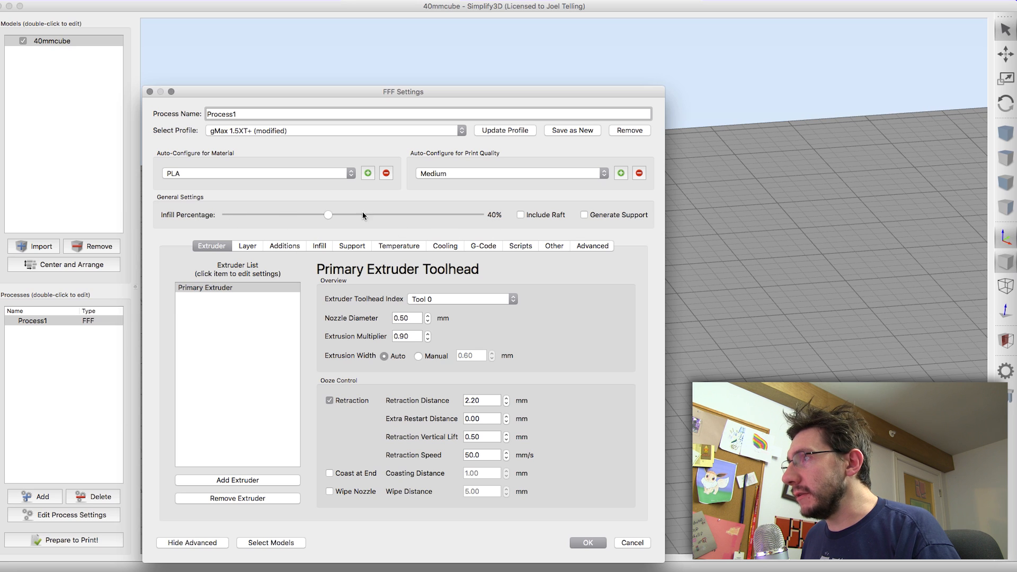
mouse_move(500, 219)
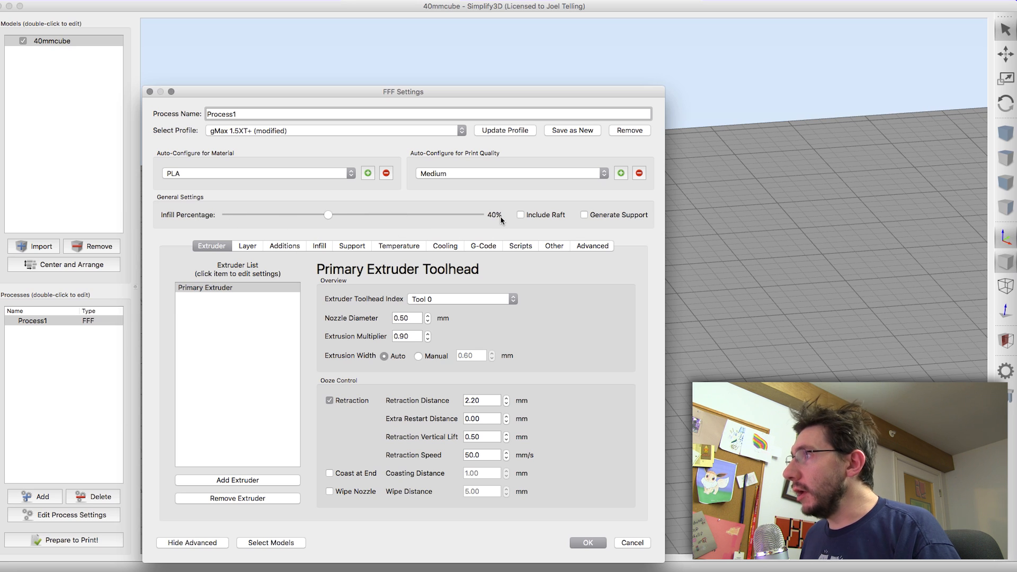
click(586, 543)
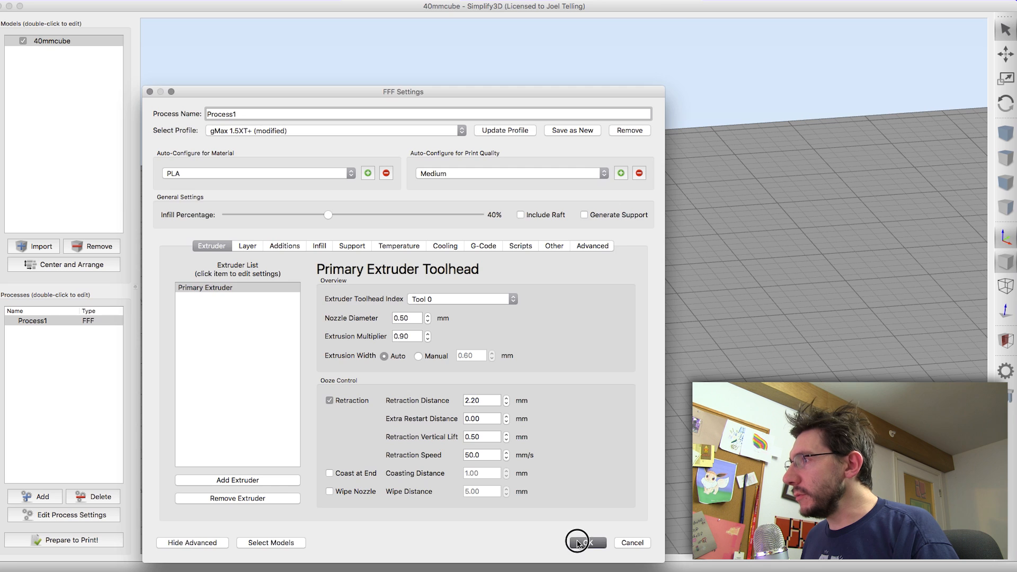
click(584, 543)
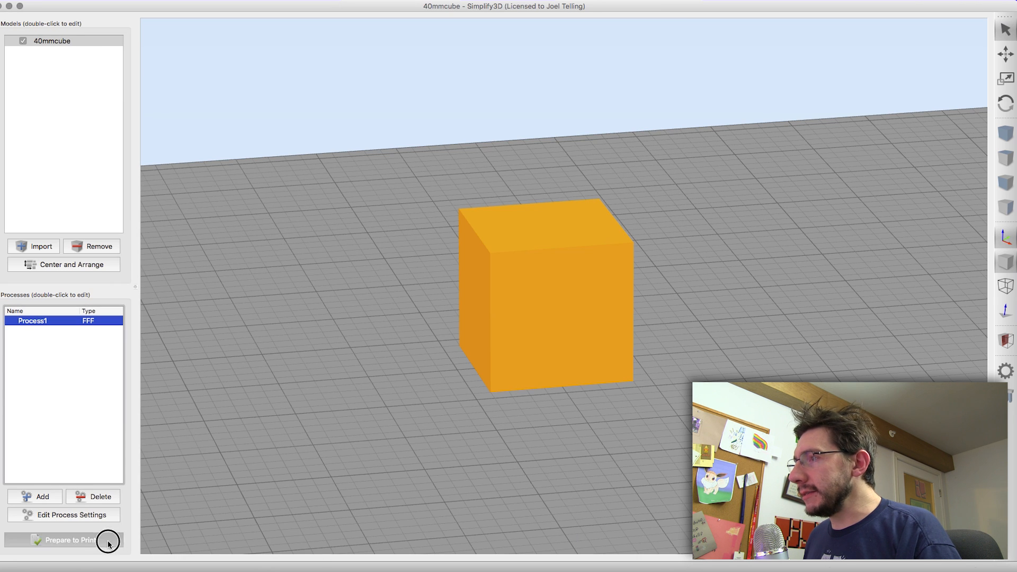
click(63, 539)
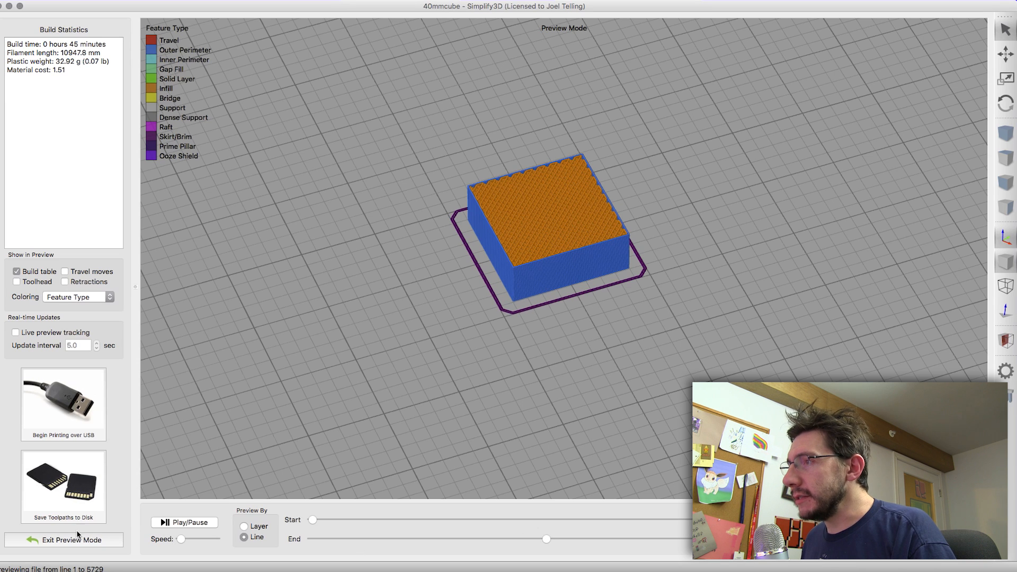
Step: Exit preview and set Process1 to 5% infill, stopping printing at 30 mm height
click(70, 540)
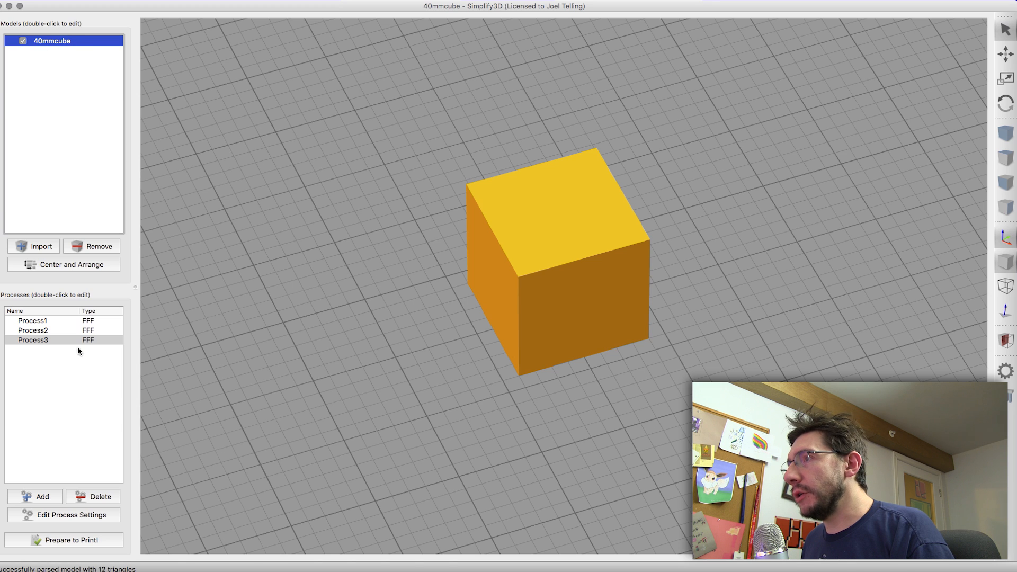
click(51, 367)
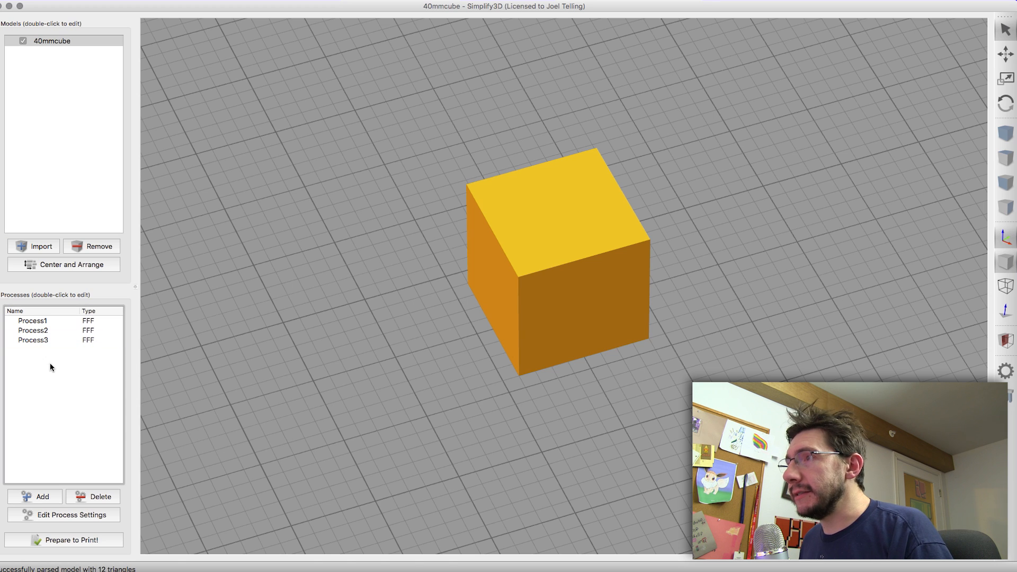
double_click(32, 320)
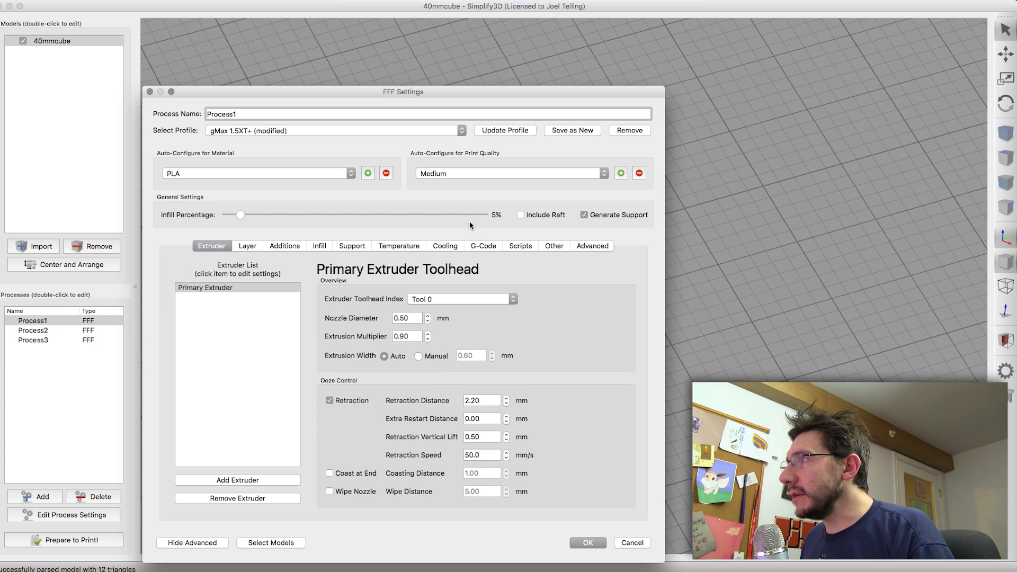
mouse_move(553, 248)
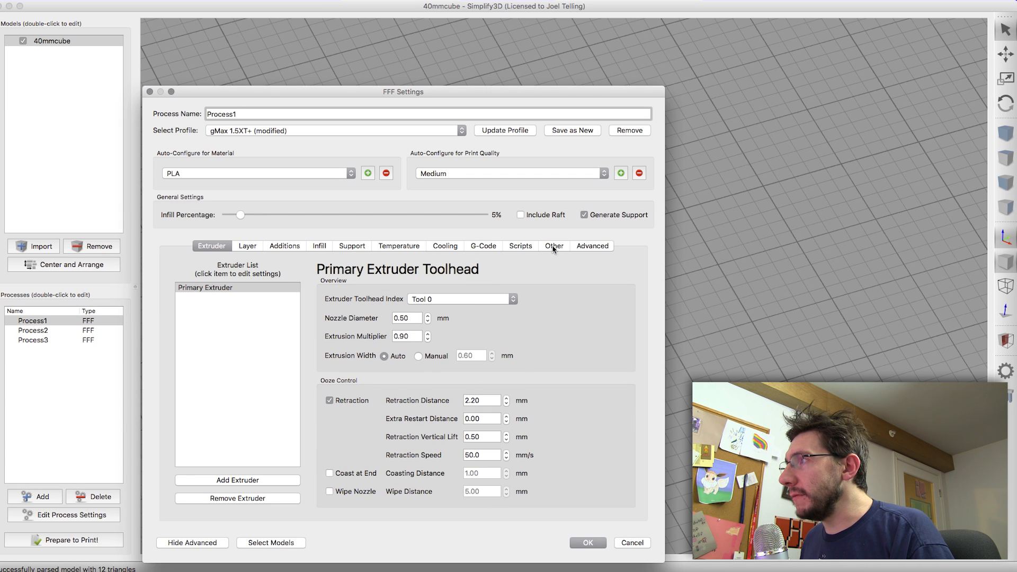
click(591, 245)
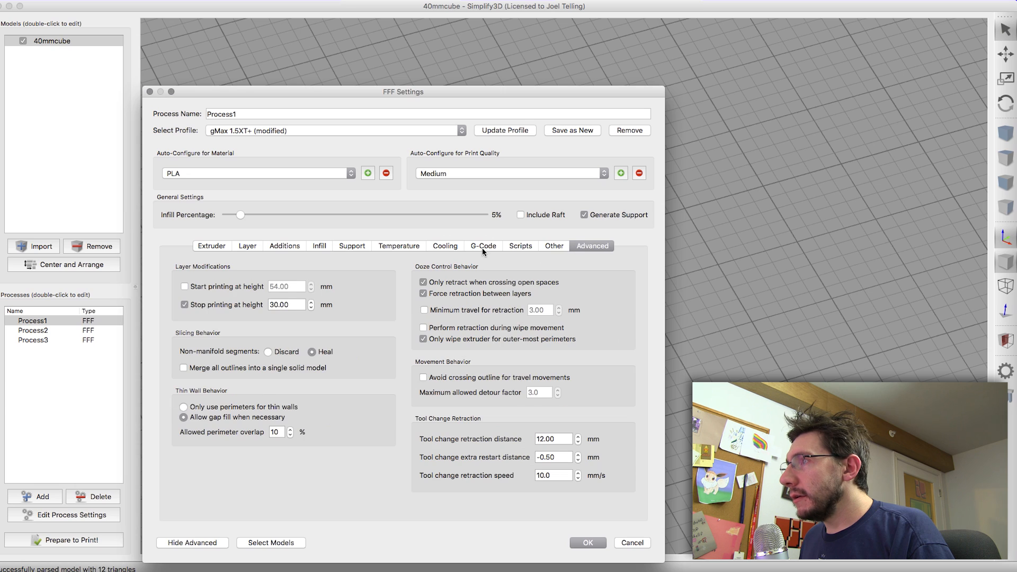
mouse_move(272, 316)
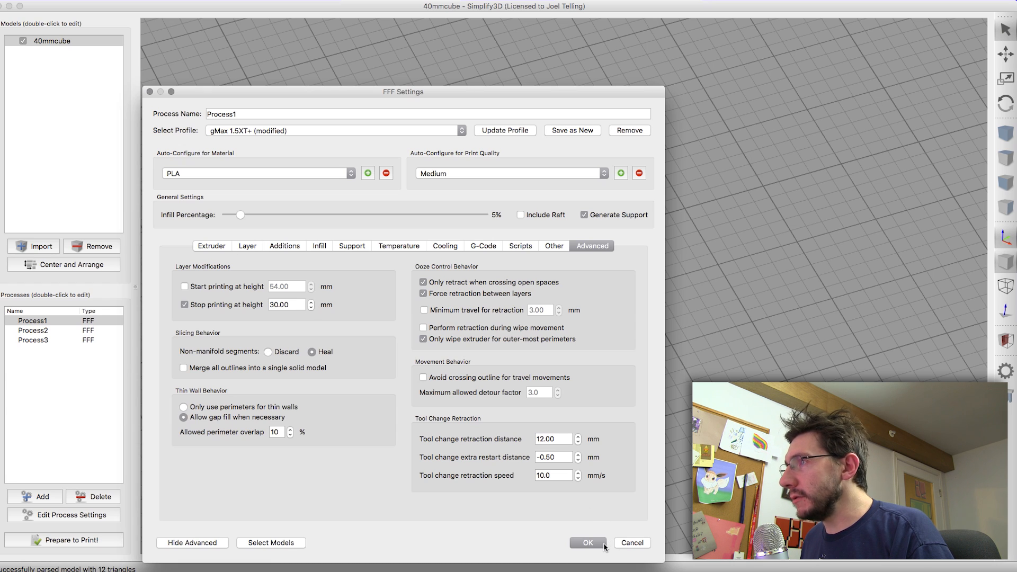
click(587, 542)
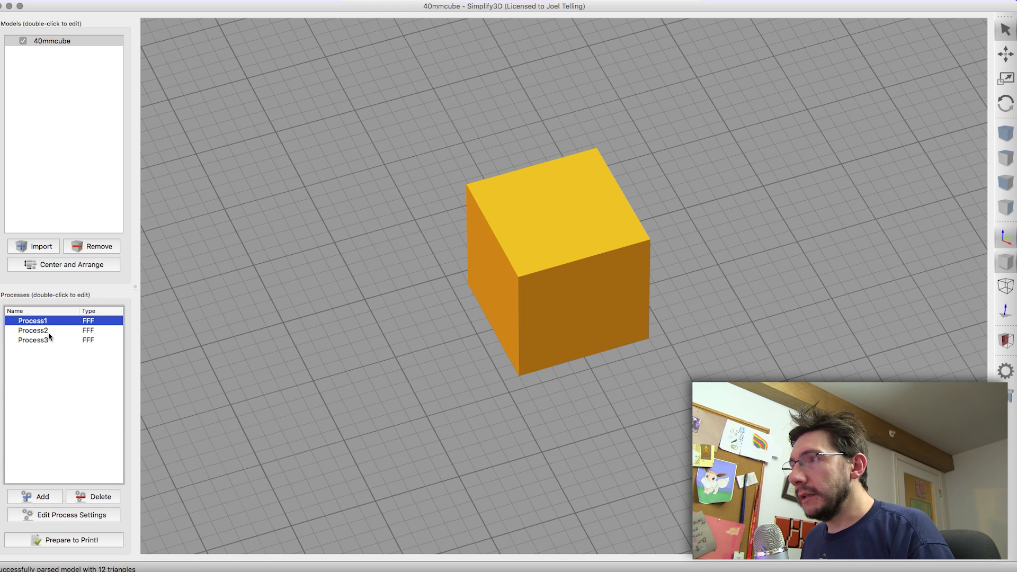
click(32, 330)
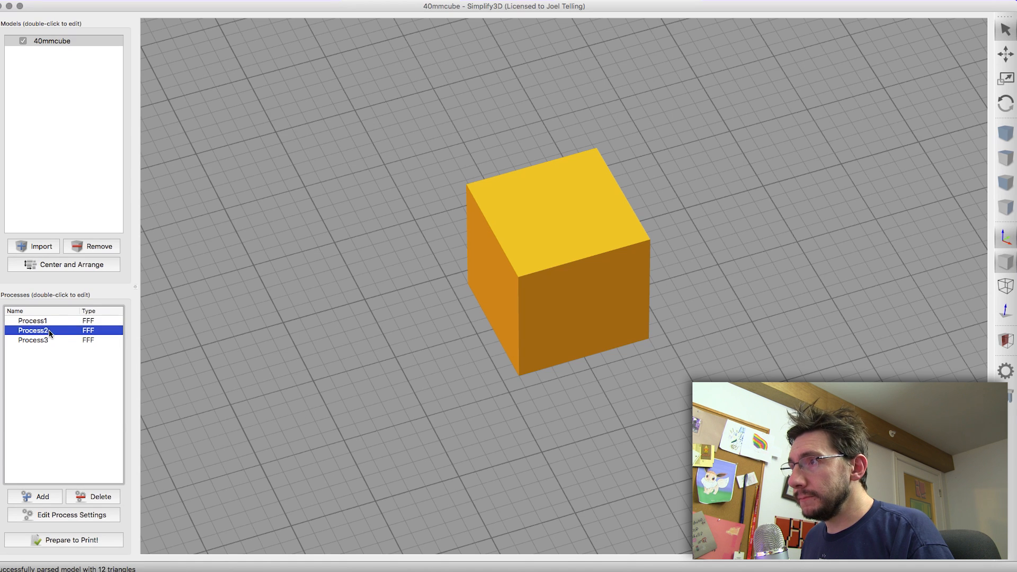
double_click(31, 329)
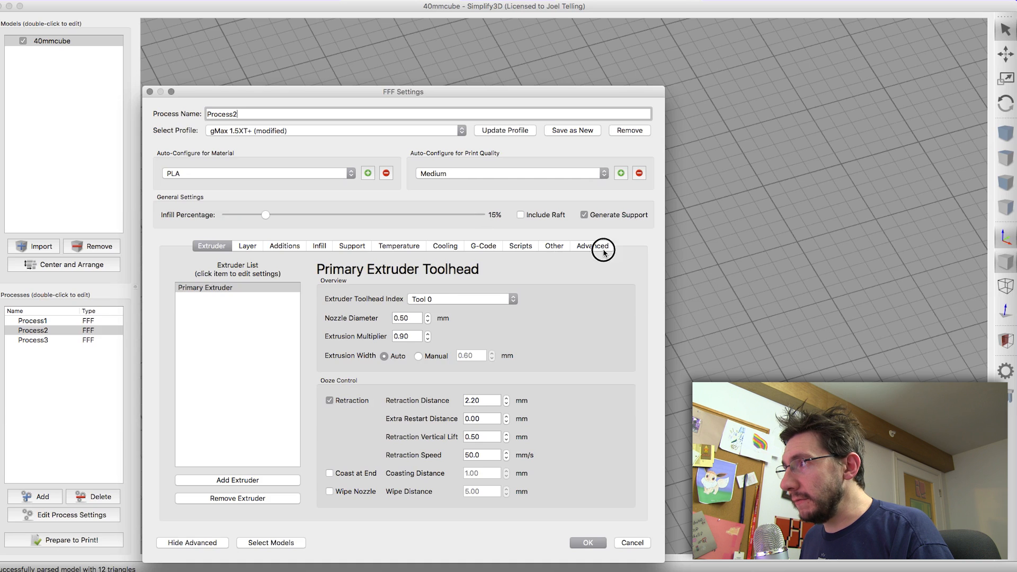
click(591, 246)
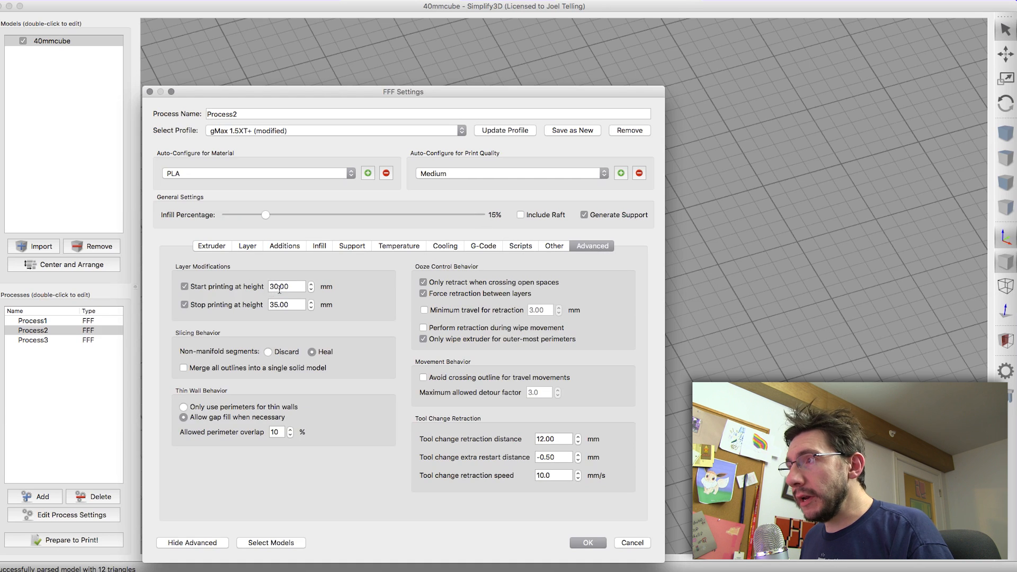
mouse_move(285, 286)
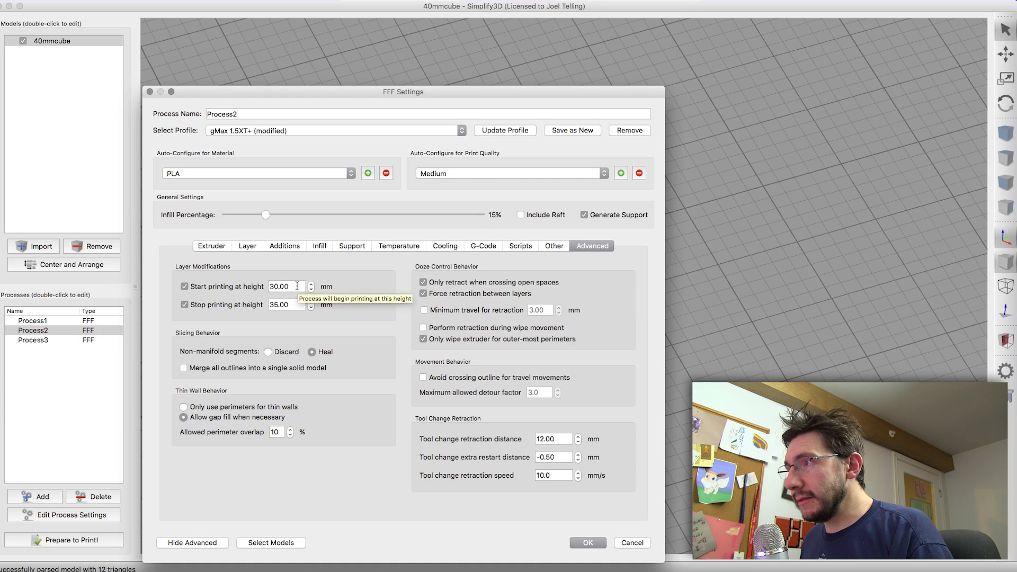
mouse_move(286, 304)
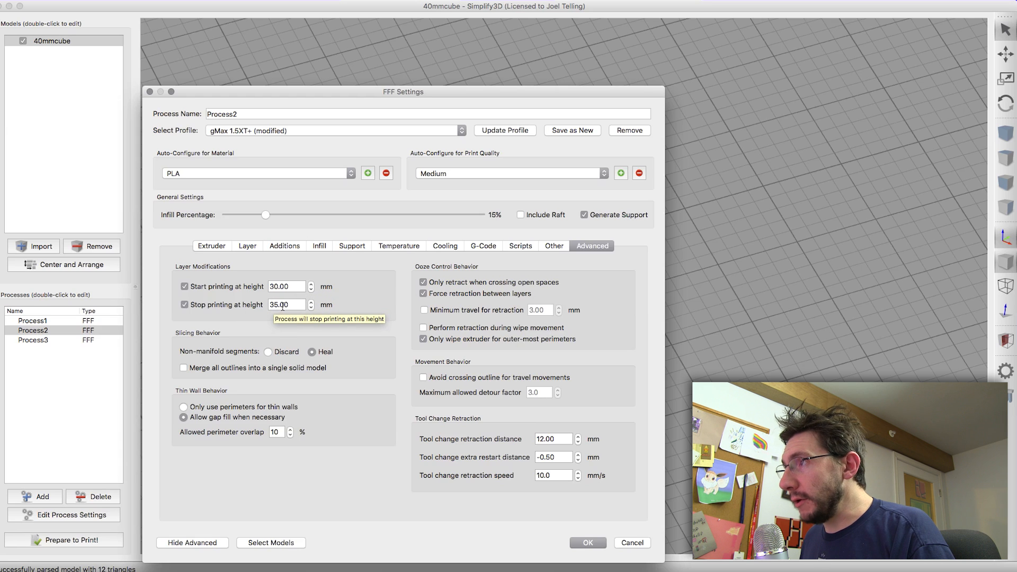
click(586, 543)
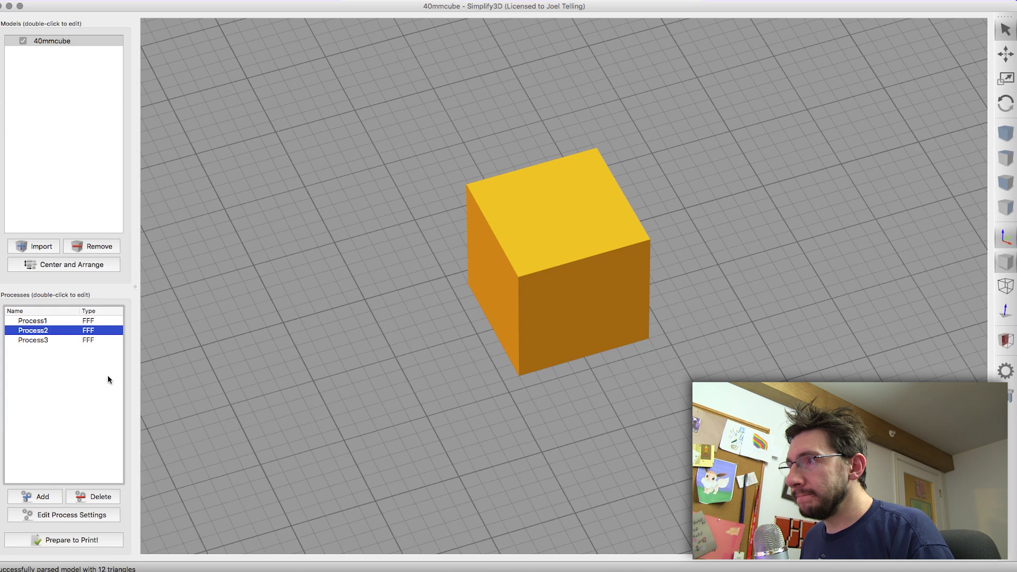
double_click(32, 341)
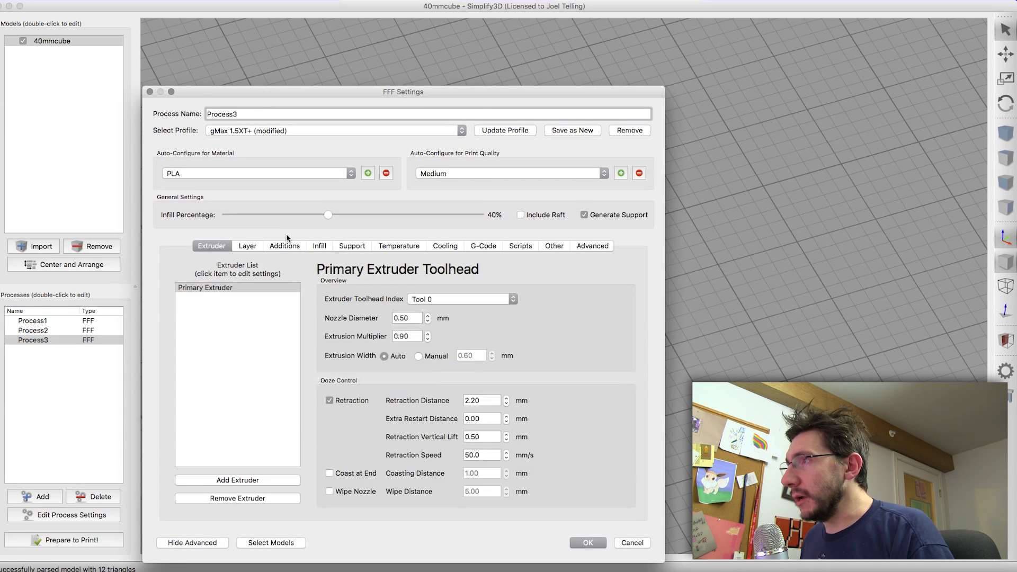
mouse_move(483, 220)
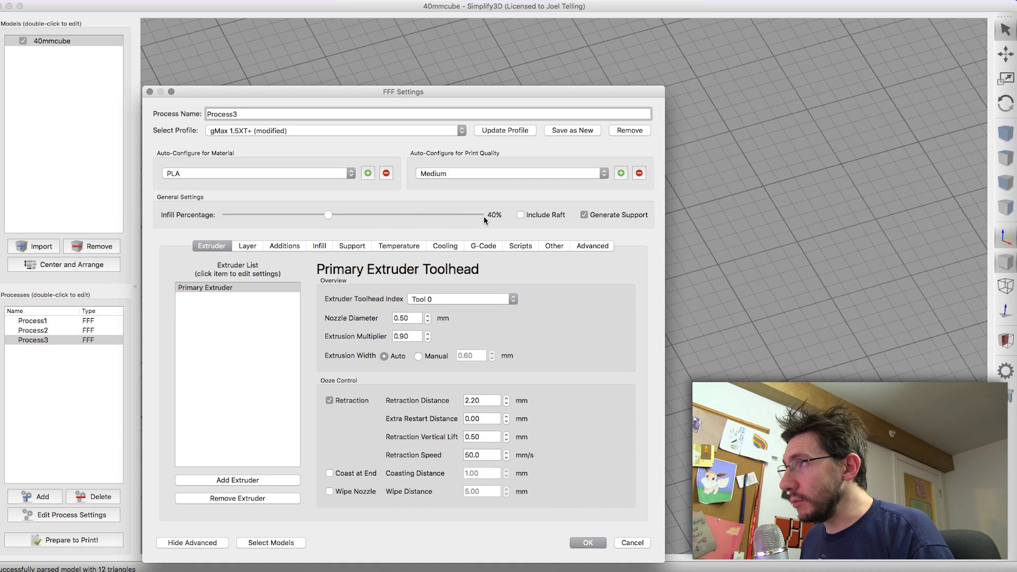
click(591, 245)
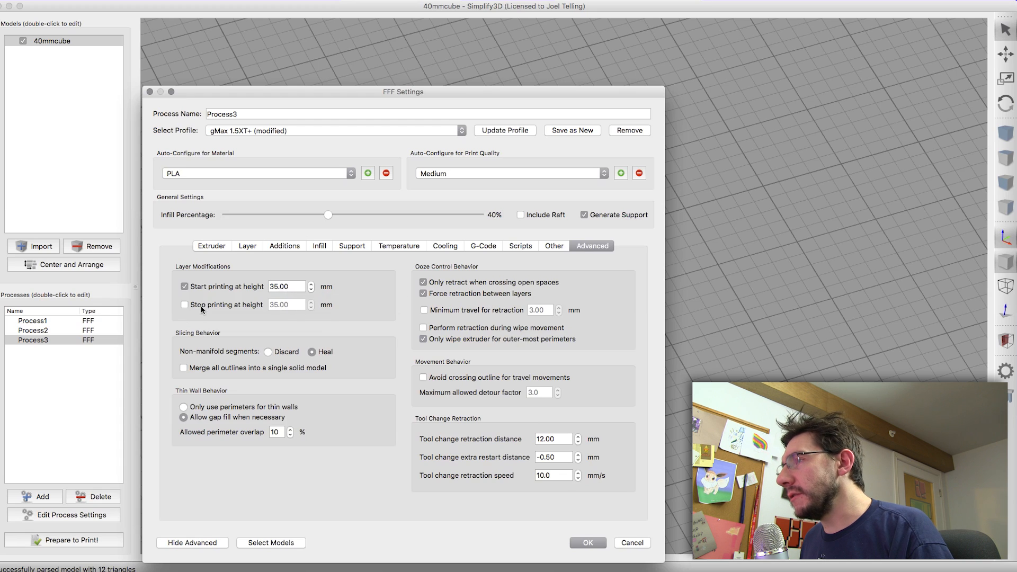
mouse_move(286, 305)
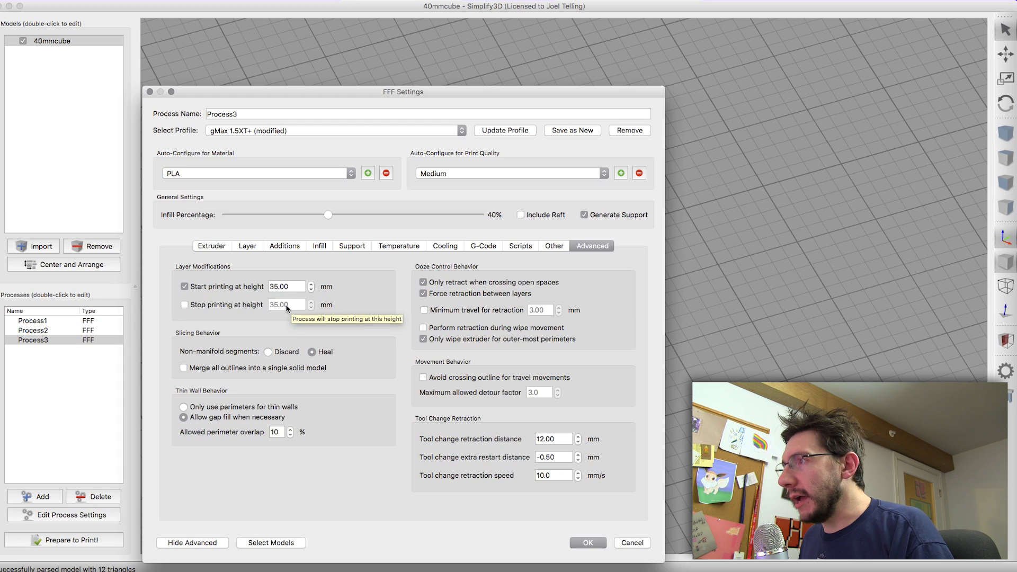
mouse_move(317, 384)
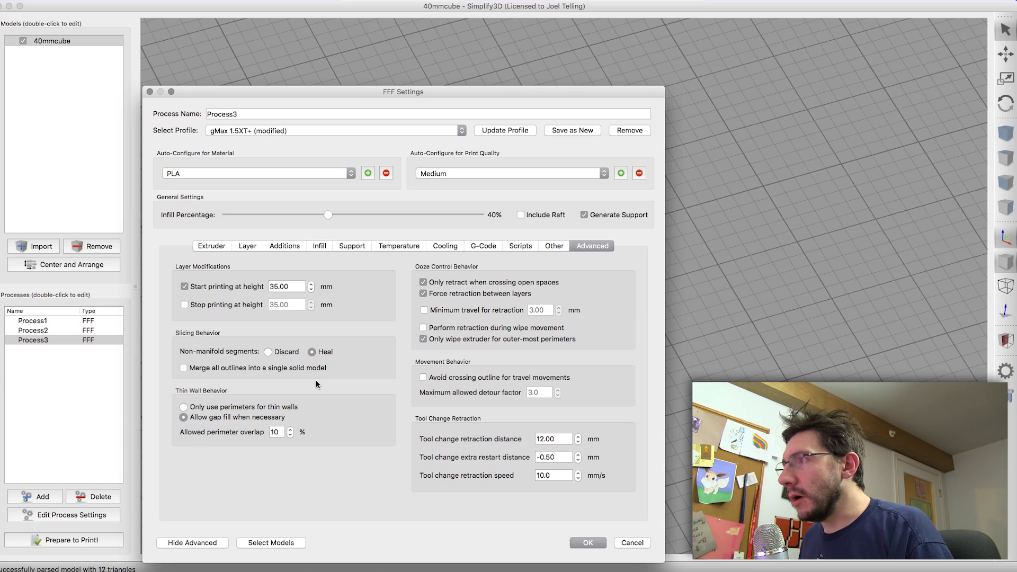
mouse_move(561, 512)
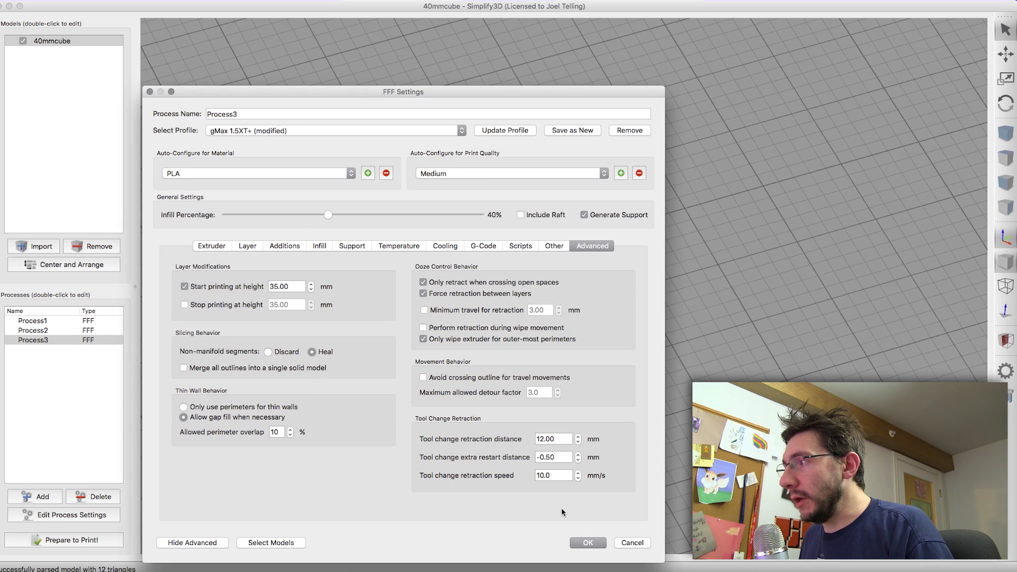
click(586, 543)
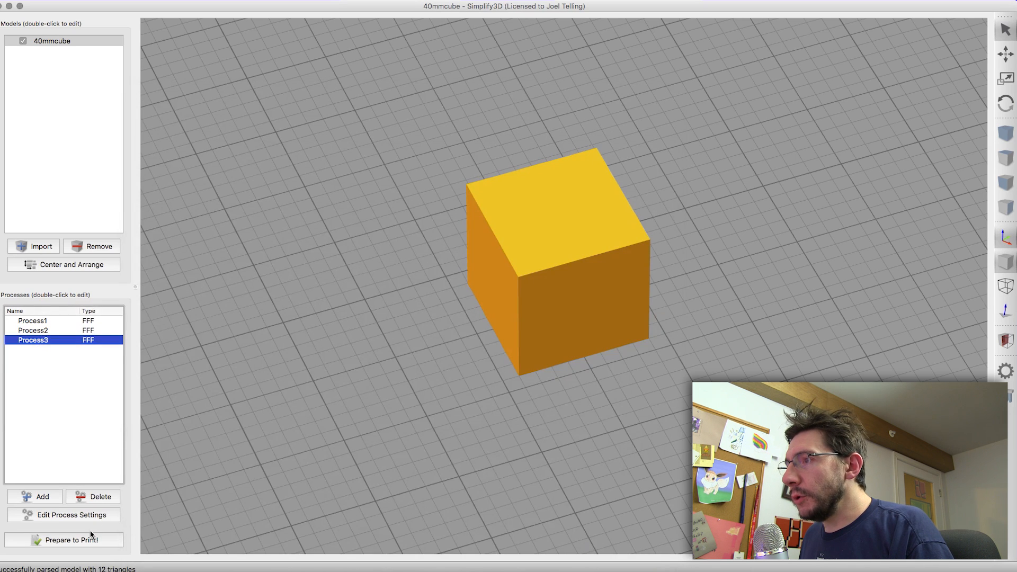
Step: Slice Process1, Process2 and Process3 together in continuous layer-by-layer mode
click(64, 539)
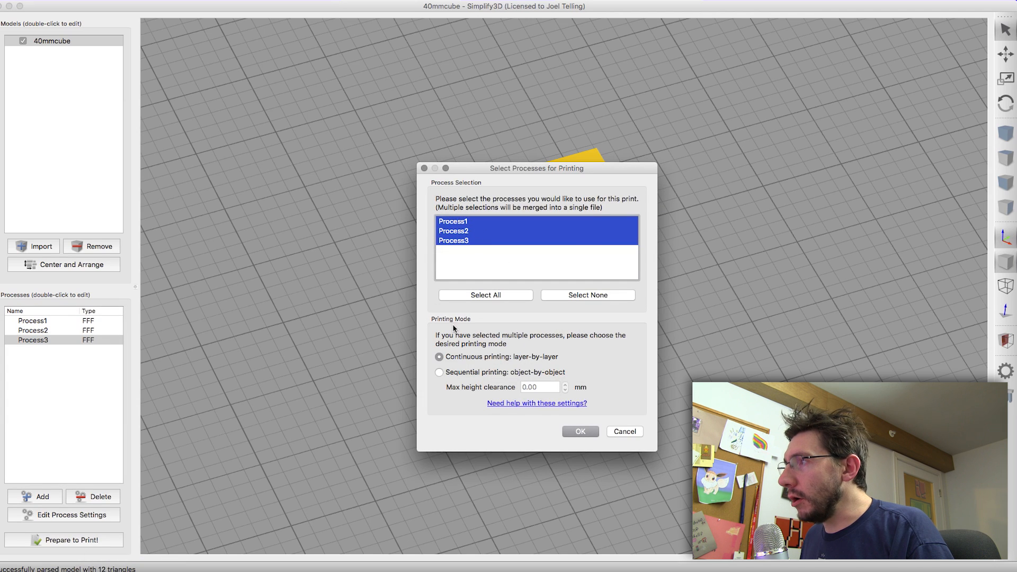
mouse_move(466, 215)
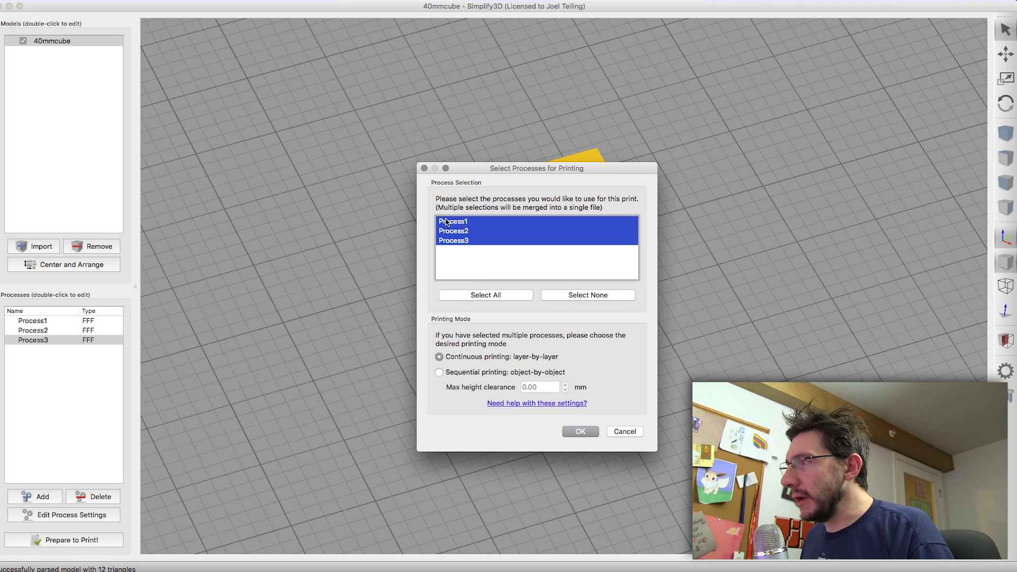
click(579, 431)
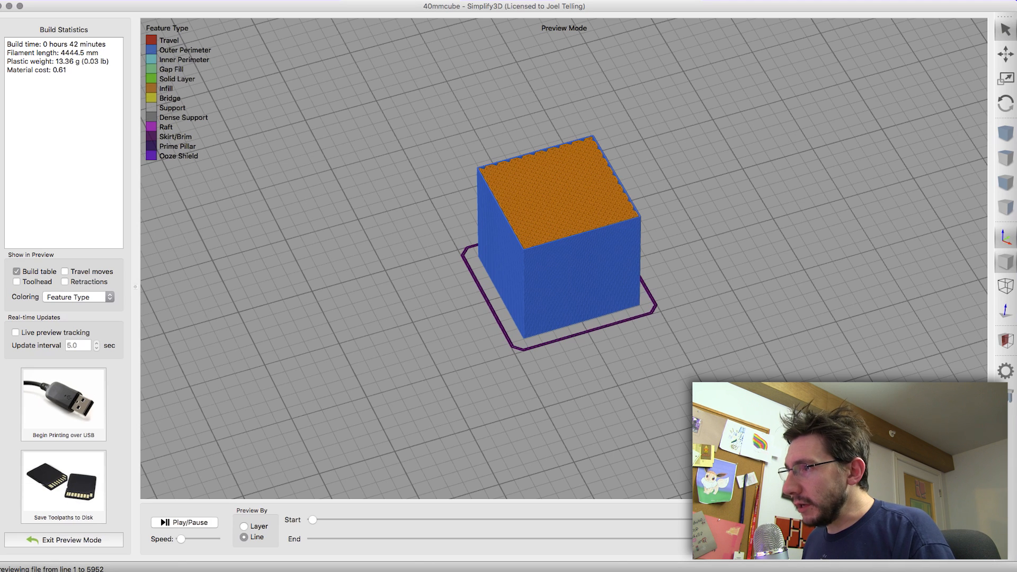
mouse_move(456, 553)
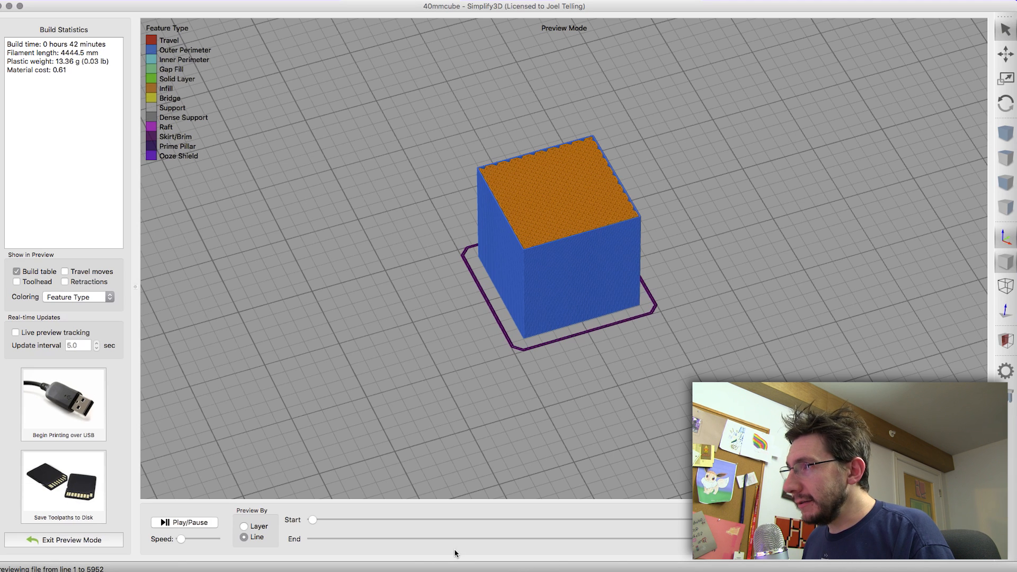